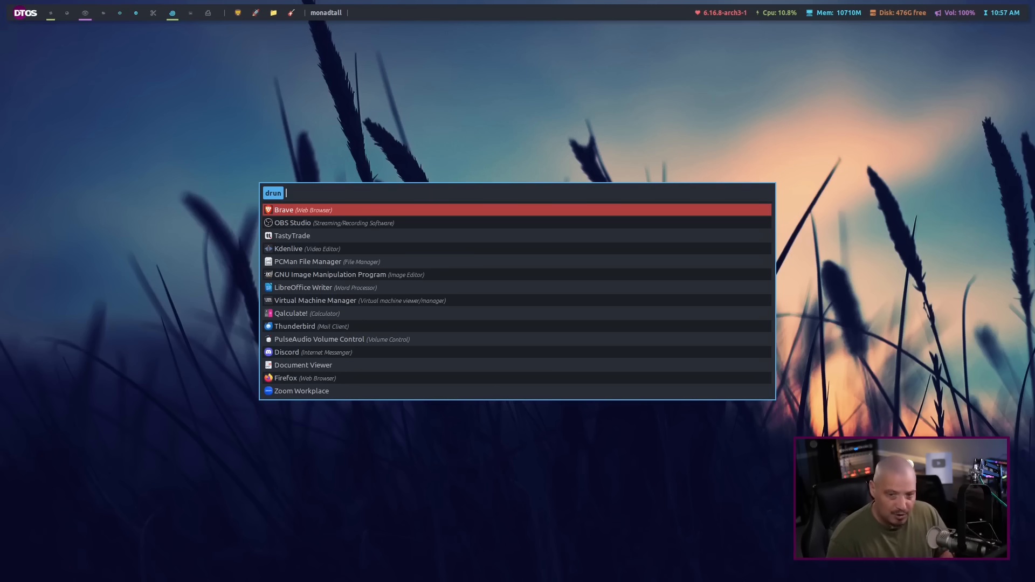
- Dismiss the Rofi launcher, try filter text 'pc' and 'b', then click the top bar
{"action": "key", "text": "Escape"}
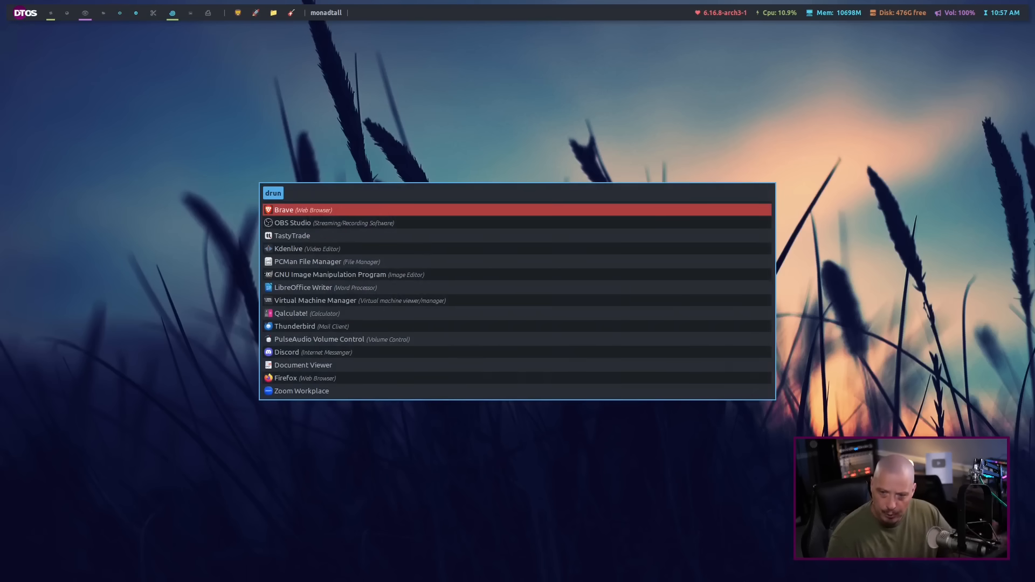
{"action": "type", "text": "pc"}
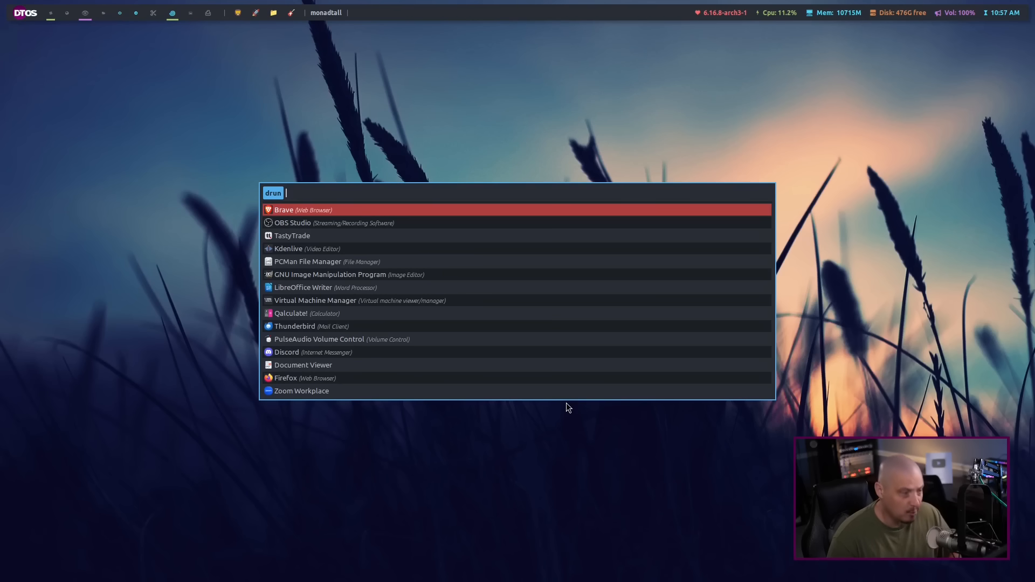
{"action": "type", "text": "b"}
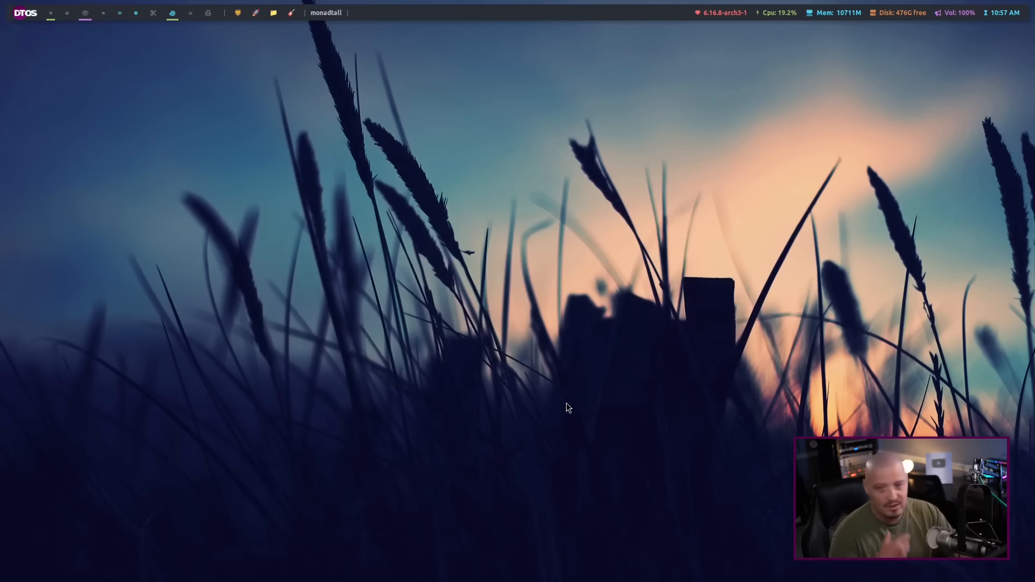
{"action": "mouse_move", "coordinate": [656, 326]}
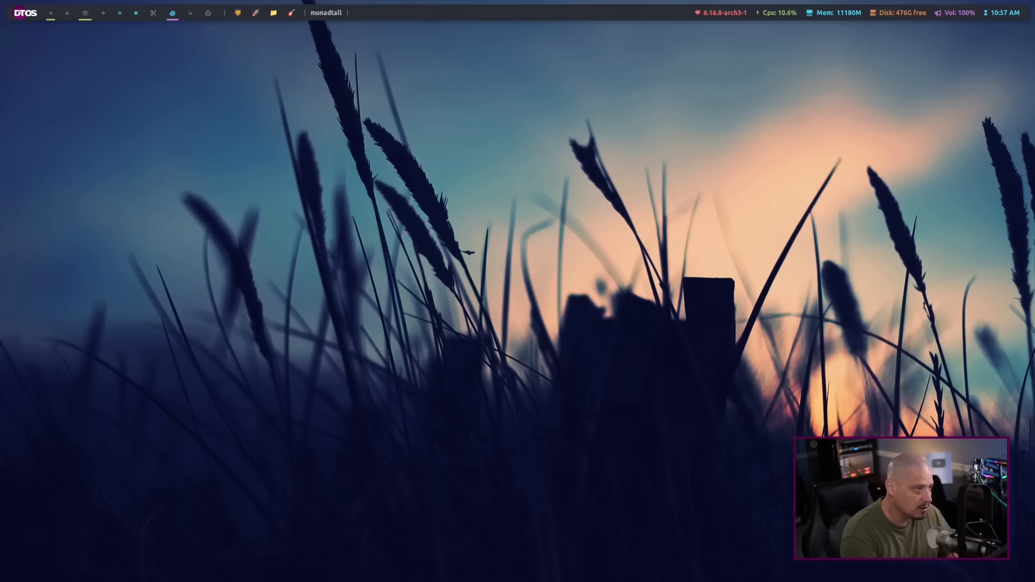
{"action": "left_click", "coordinate": [84, 12]}
{"action": "type", "text": "o"}
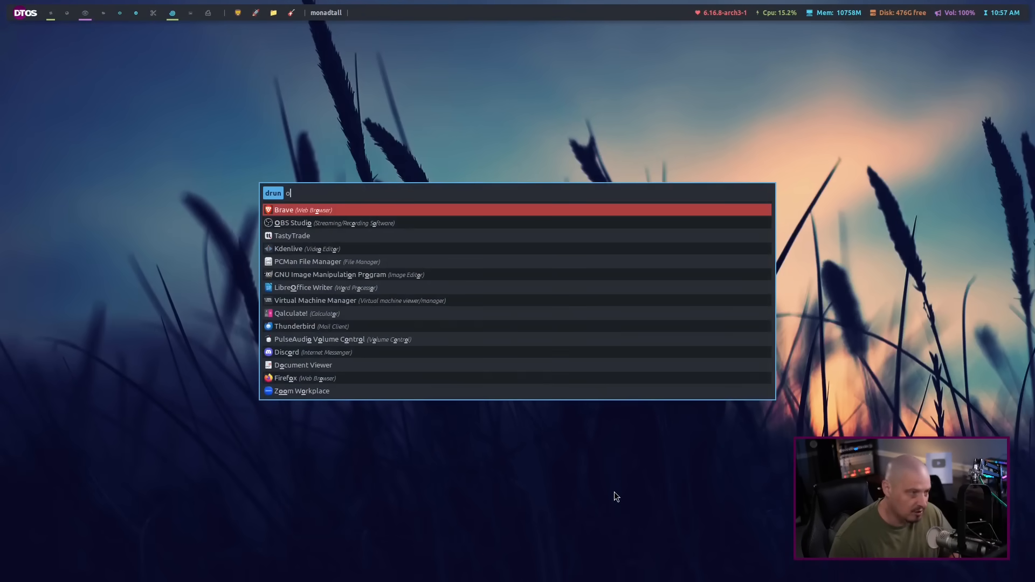
- Finish the 'ob' filter so only OBS Studio remains, and launch it
{"action": "type", "text": "b"}
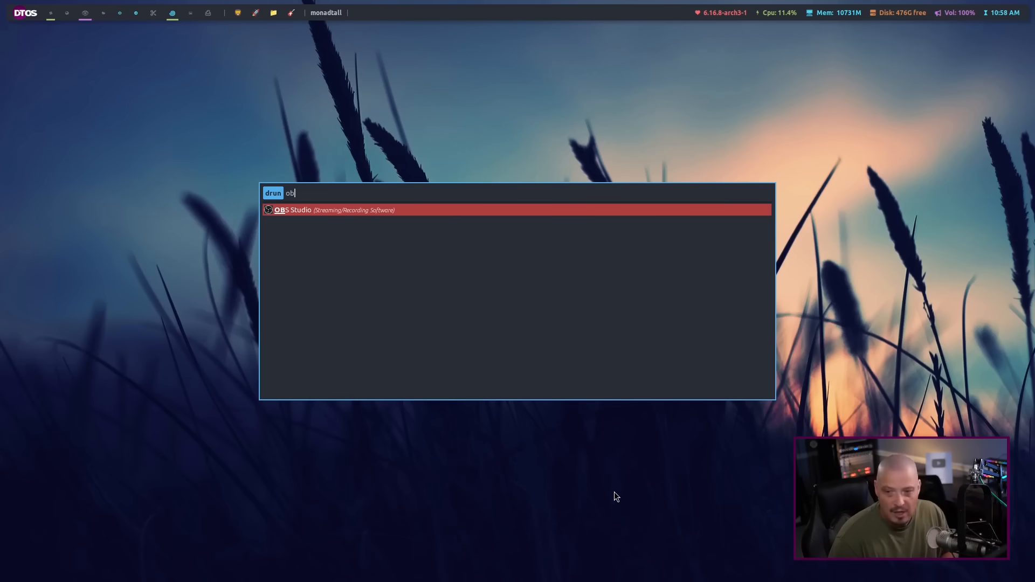
{"action": "key", "text": "Return"}
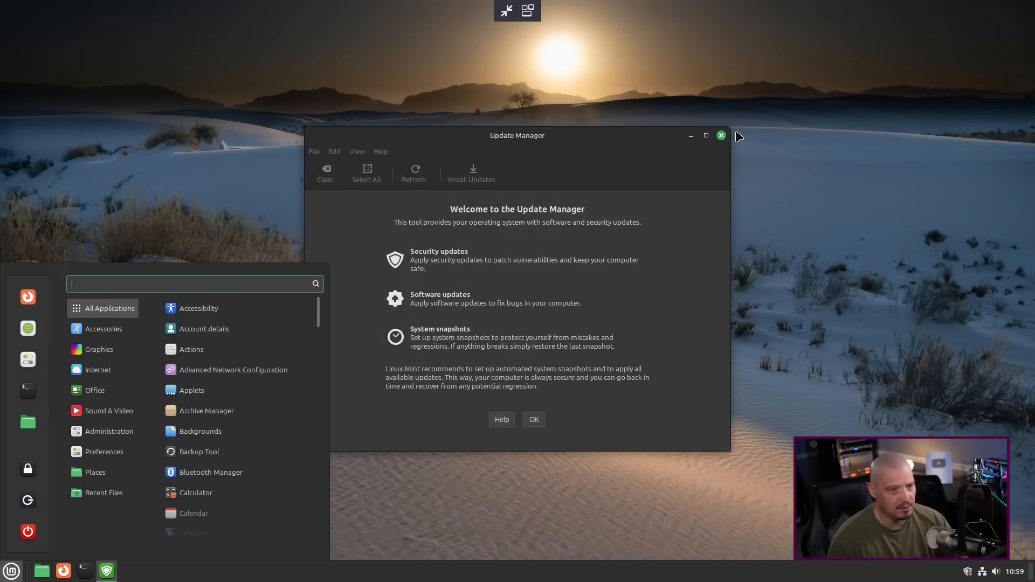
- Close Update Manager, browse the Mint menu's Administration apps, then dismiss the menu
{"action": "left_click", "coordinate": [720, 135]}
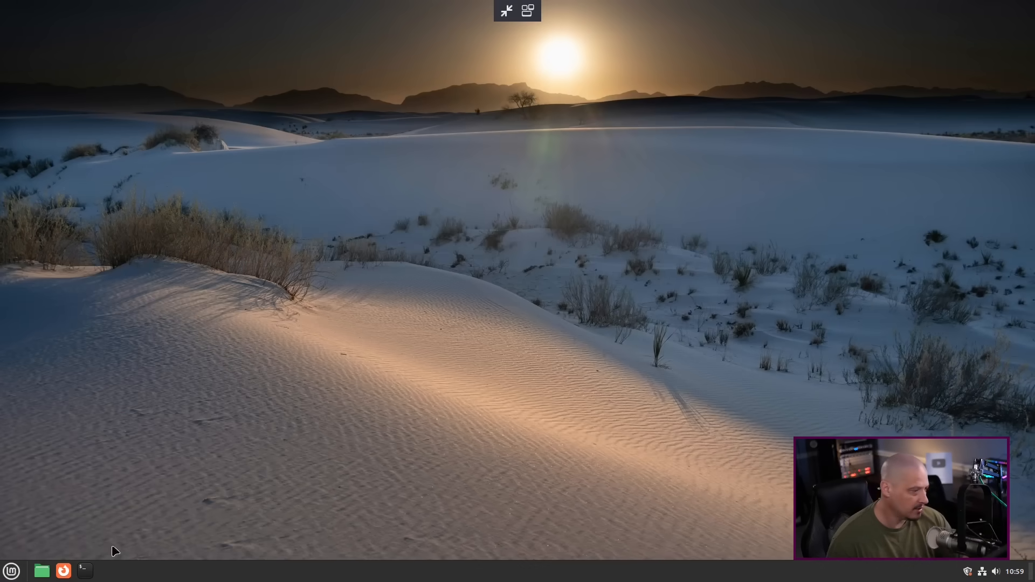
{"action": "left_click", "coordinate": [10, 570]}
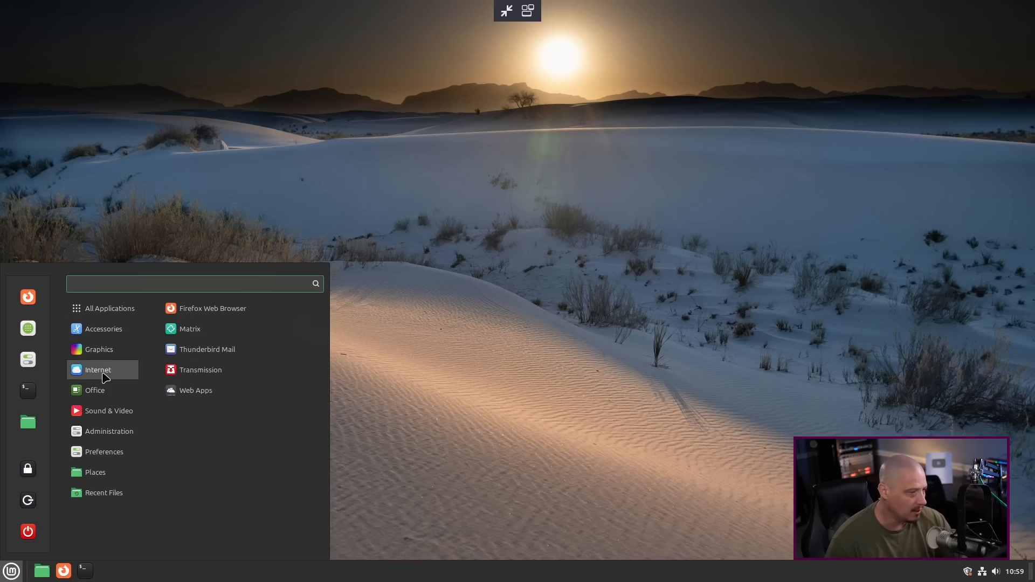
{"action": "left_click", "coordinate": [108, 431]}
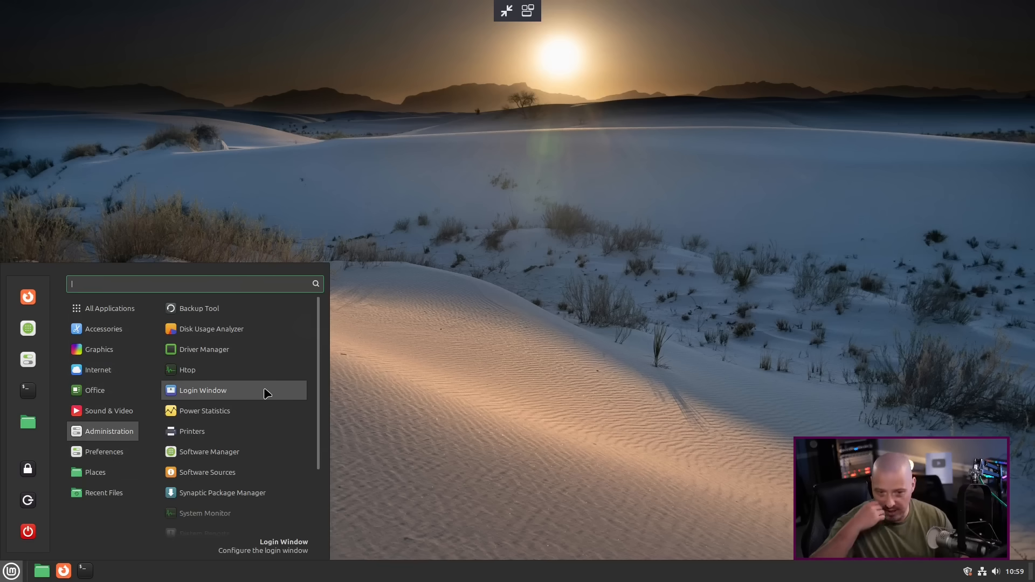
{"action": "mouse_move", "coordinate": [546, 293]}
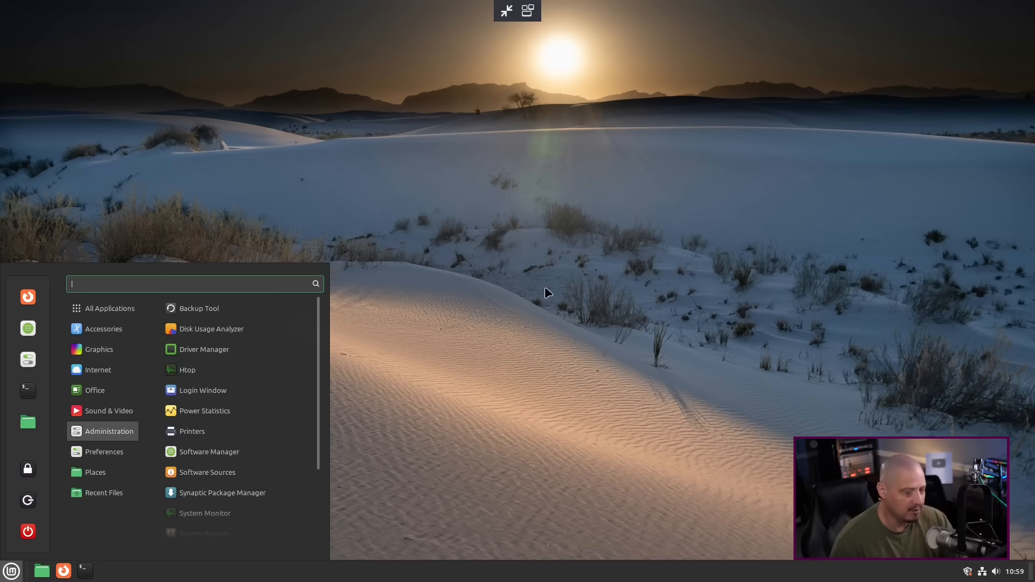
{"action": "left_click", "coordinate": [547, 293]}
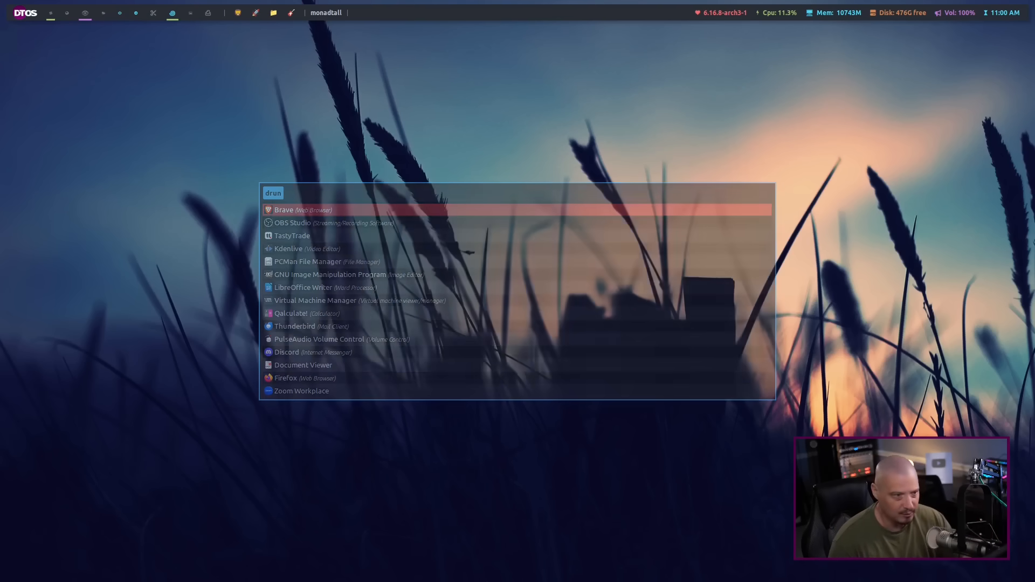
{"action": "key", "text": "Escape"}
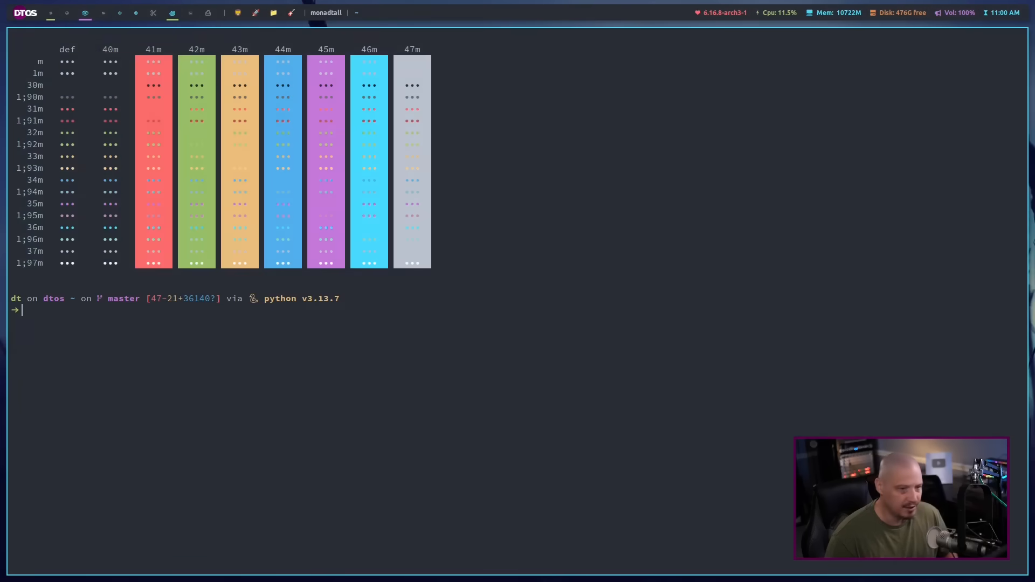
{"action": "mouse_move", "coordinate": [336, 473]}
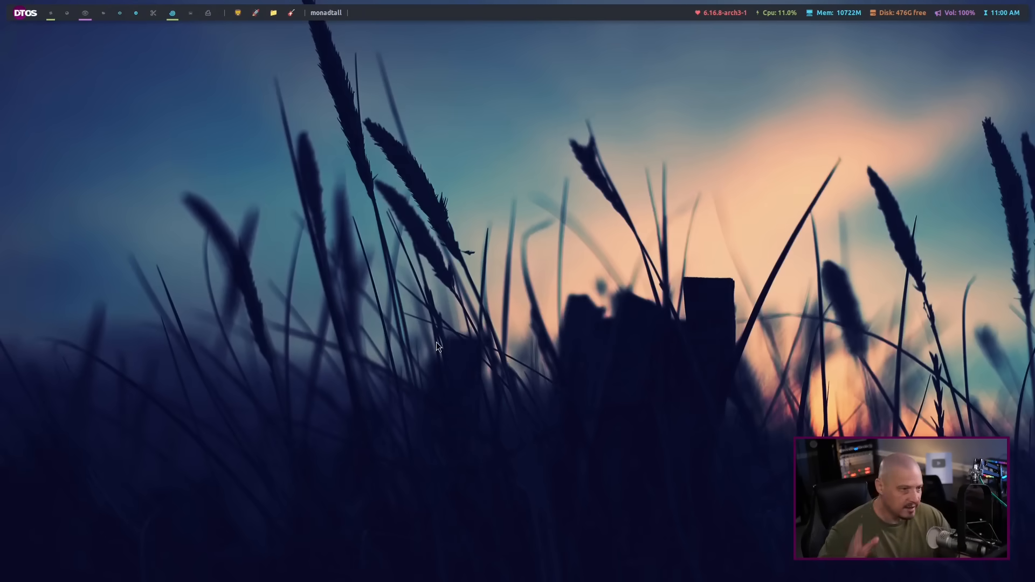
{"action": "mouse_move", "coordinate": [412, 186]}
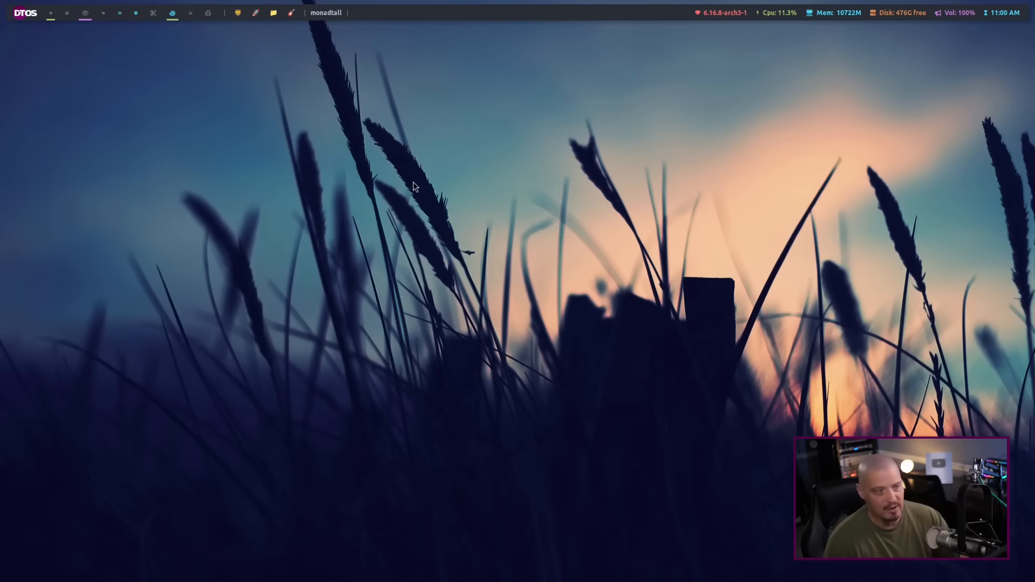
{"action": "mouse_move", "coordinate": [363, 468]}
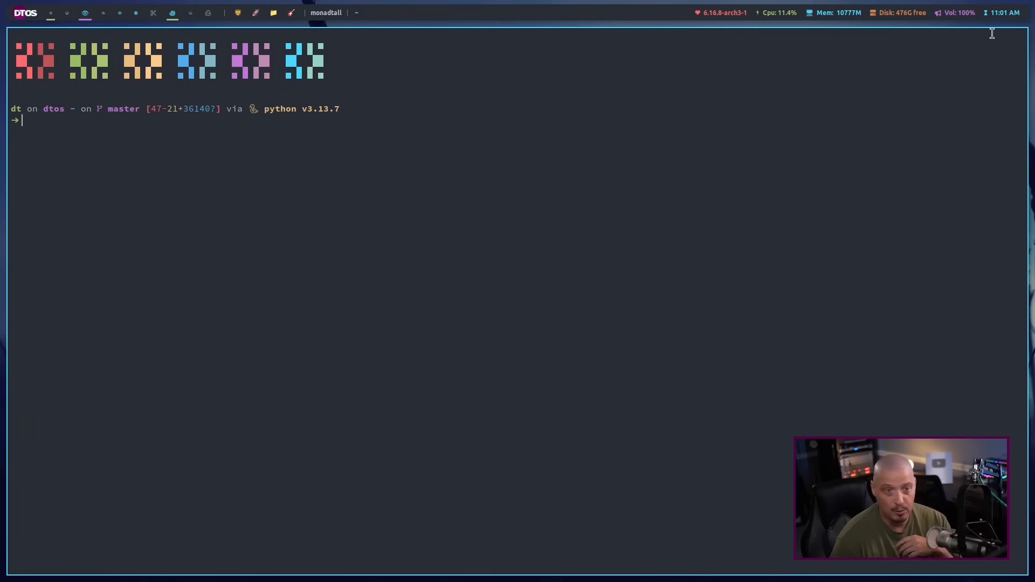
{"action": "mouse_move", "coordinate": [908, 71]}
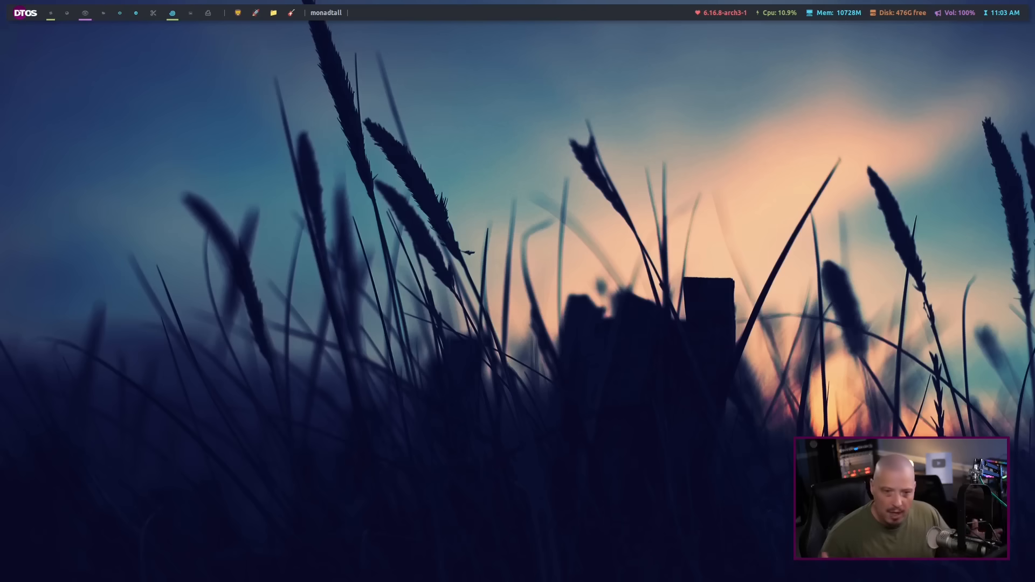
{"action": "mouse_move", "coordinate": [500, 521]}
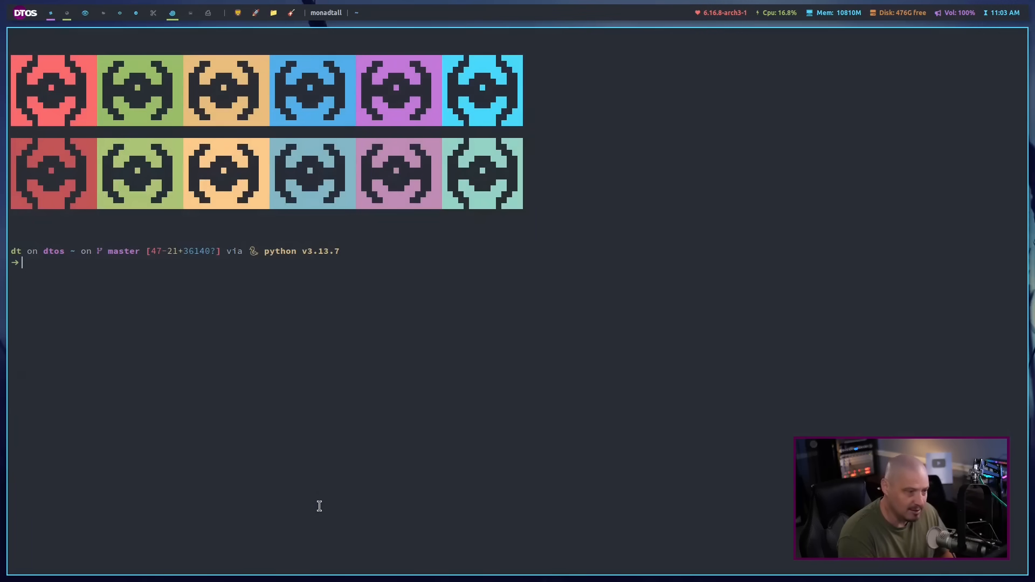
- Launch a terminal filling the empty DTOS workspace with Super+Enter
{"action": "key", "text": "Return"}
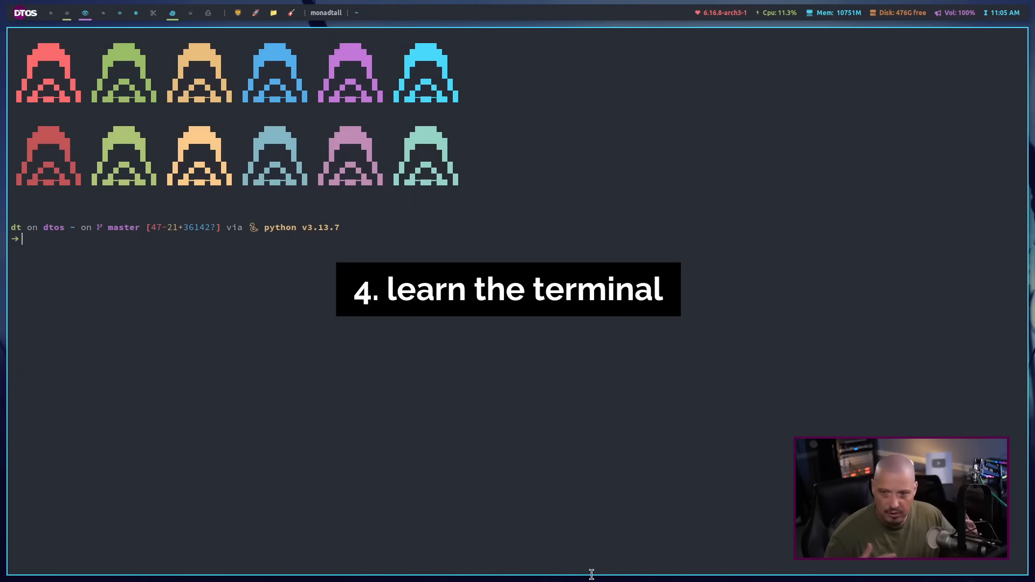
- Run ls on the home folder, scroll the output, and type 'cd Downloads/'
{"action": "type", "text": "ls"}
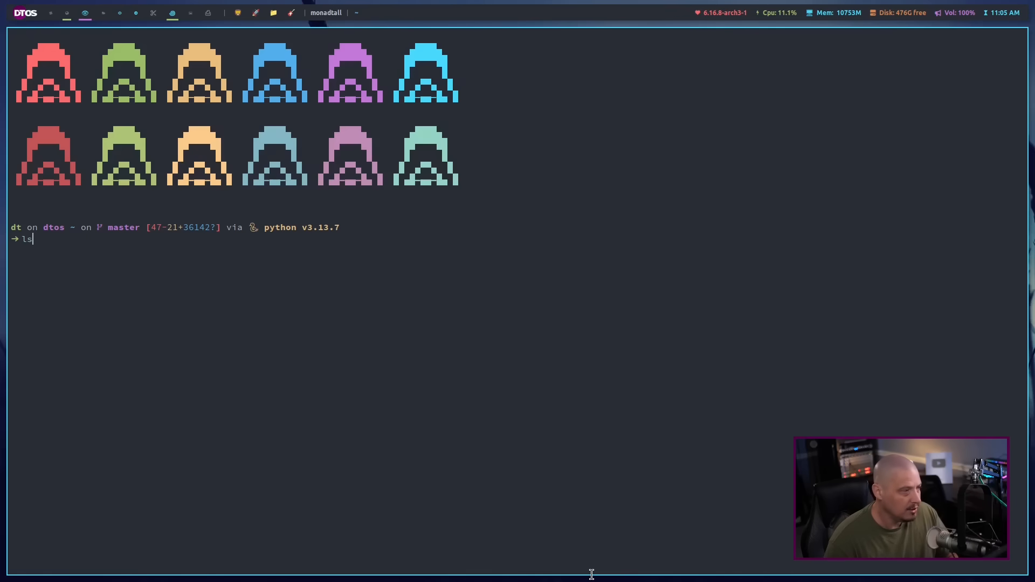
{"action": "key", "text": "Return"}
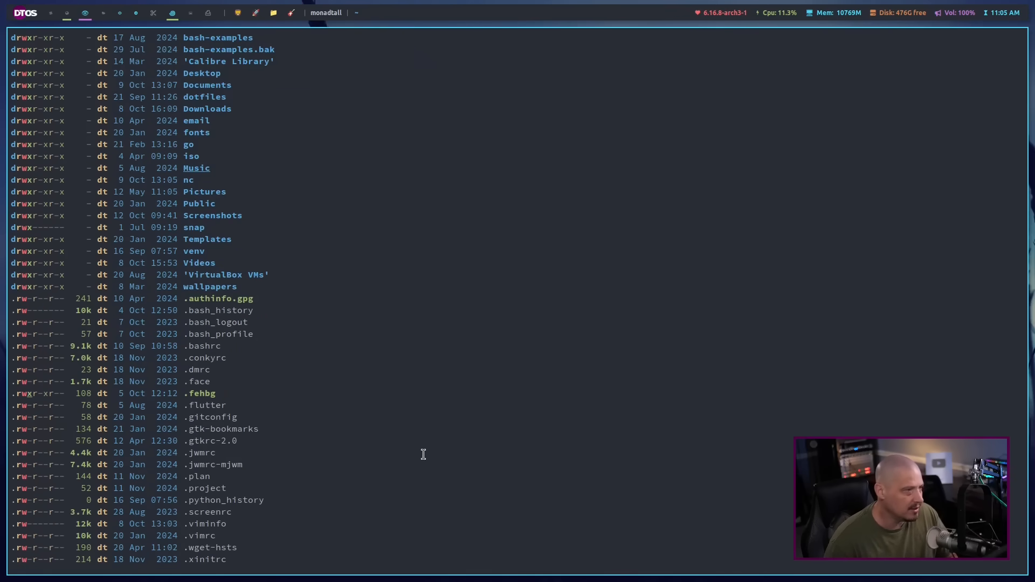
{"action": "scroll", "scroll_direction": "down", "scroll_amount": 3}
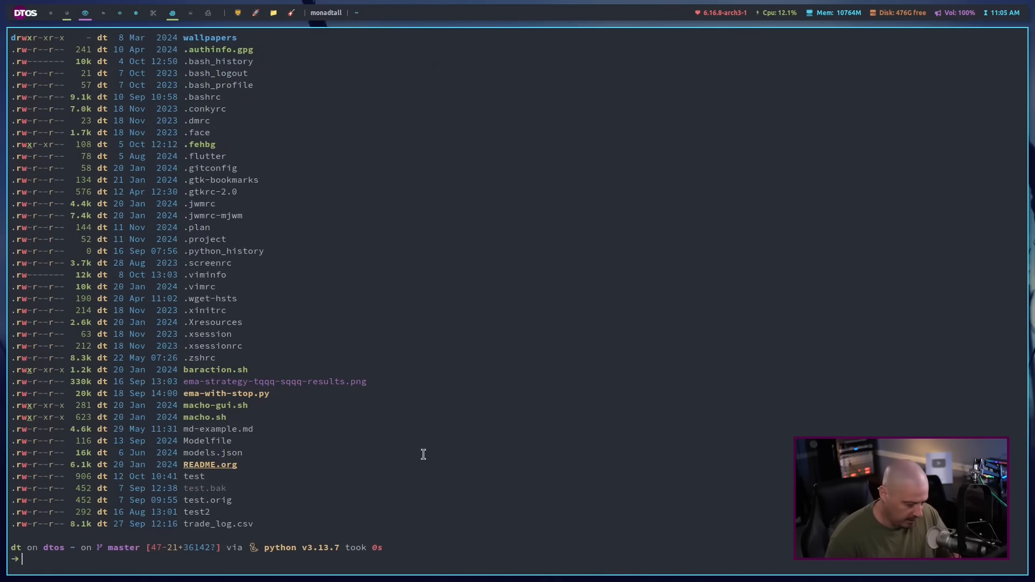
{"action": "type", "text": "cd Downloads/"}
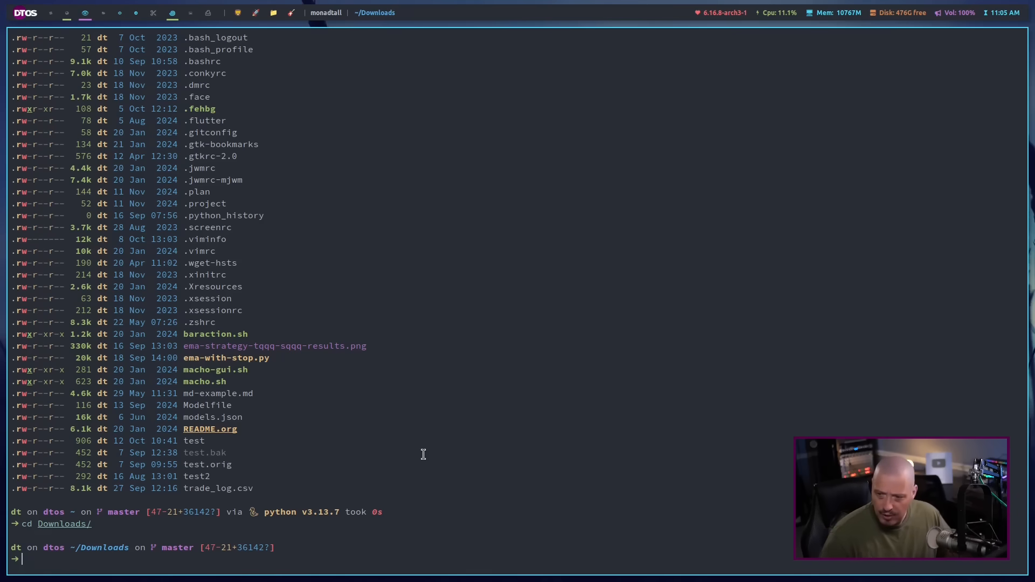
{"action": "mouse_move", "coordinate": [498, 312]}
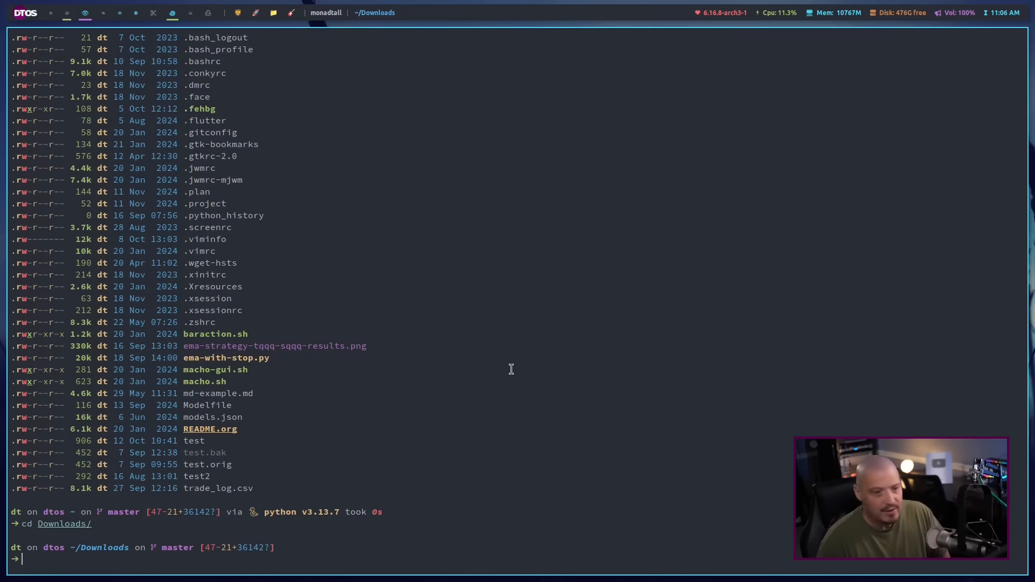
{"action": "mouse_move", "coordinate": [491, 389]}
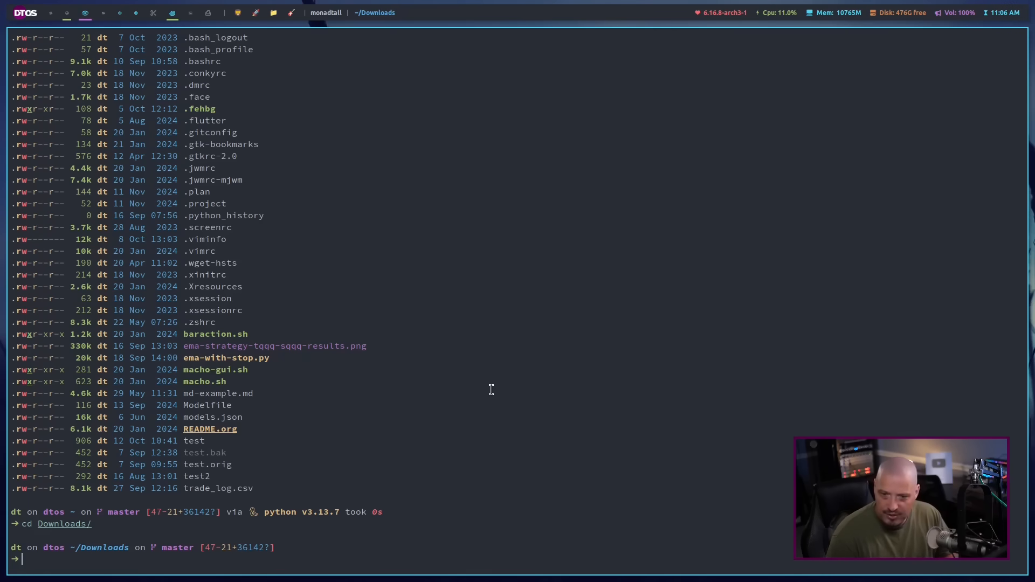
{"action": "mouse_move", "coordinate": [387, 411]}
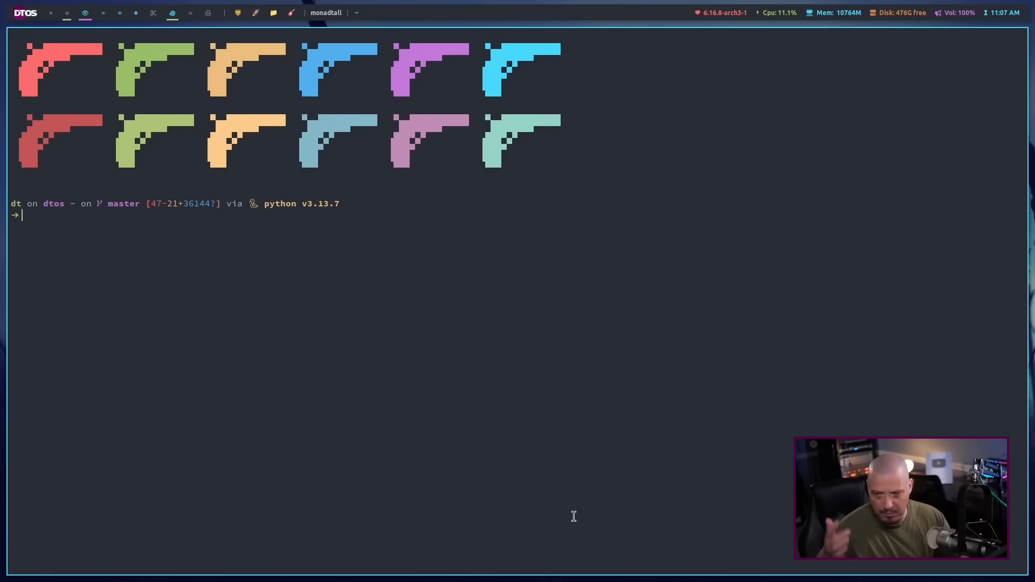
{"action": "mouse_move", "coordinate": [544, 453]}
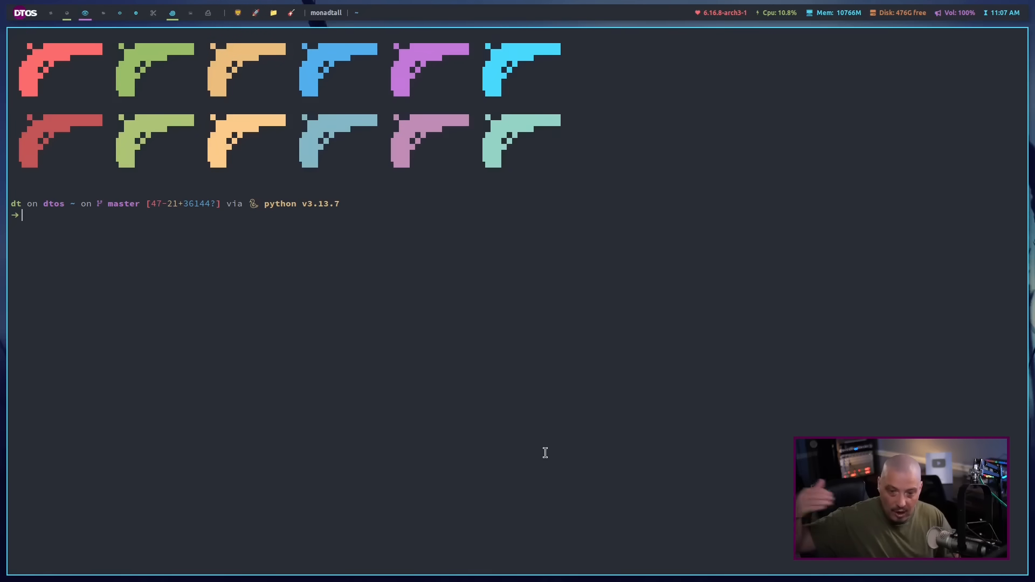
{"action": "mouse_move", "coordinate": [558, 452]}
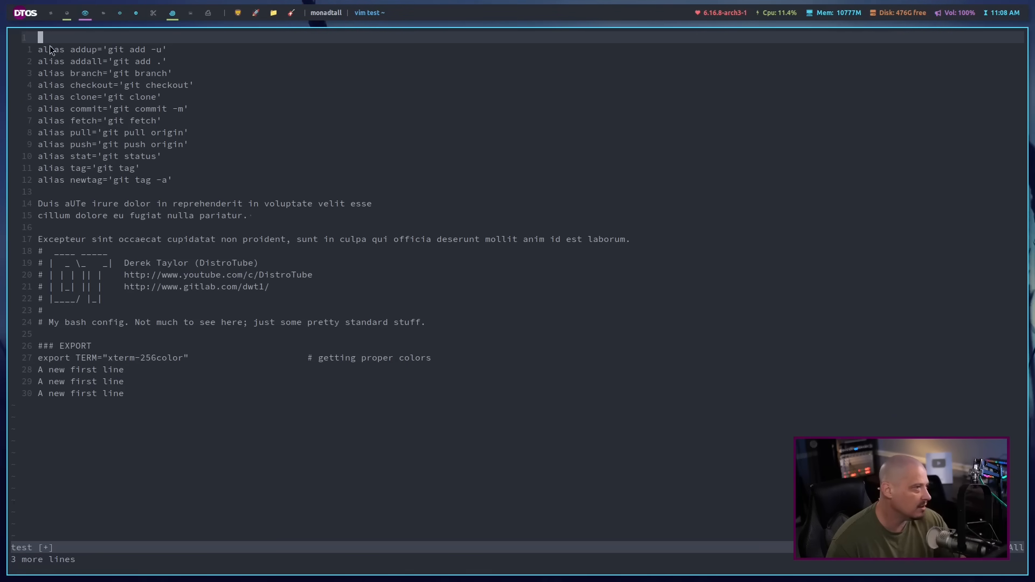
{"action": "mouse_move", "coordinate": [470, 394]}
{"action": "type", "text": ":%"}
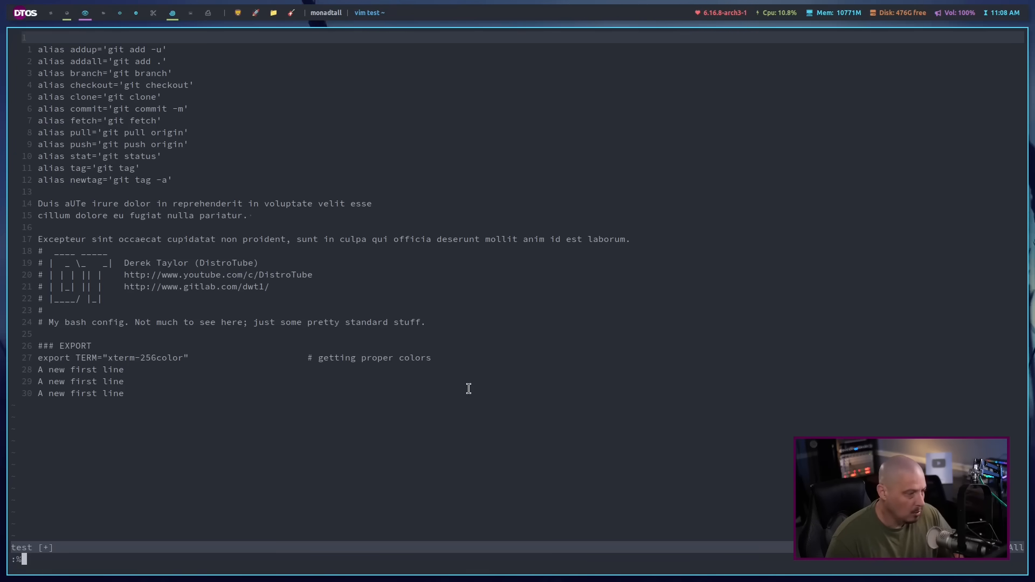
- Enter the substitution s/alias/alien/, replacing all 12 'alias' lines with 'alien'
{"action": "type", "text": "s/"}
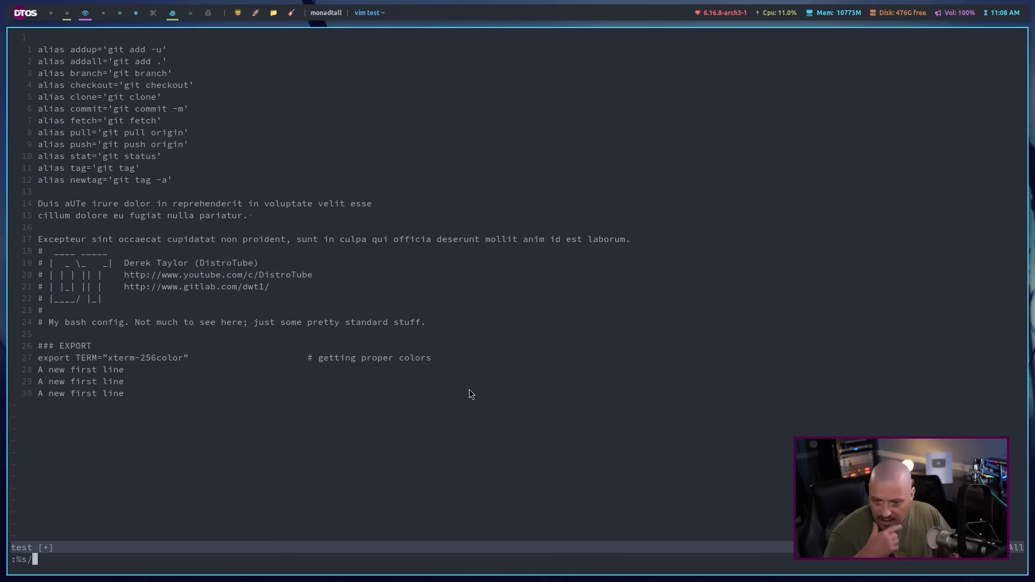
{"action": "type", "text": "alias"}
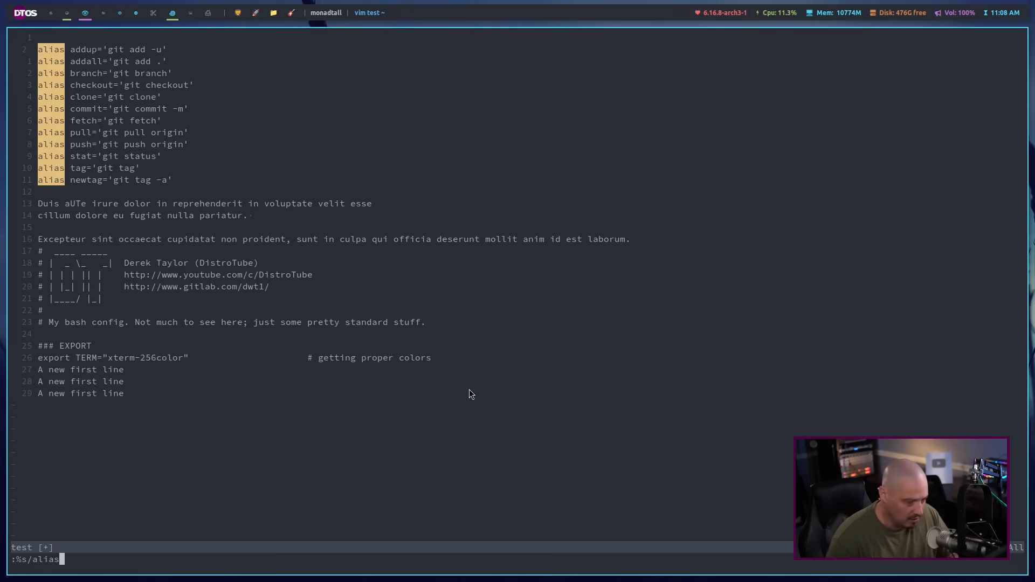
{"action": "type", "text": "/alien/"}
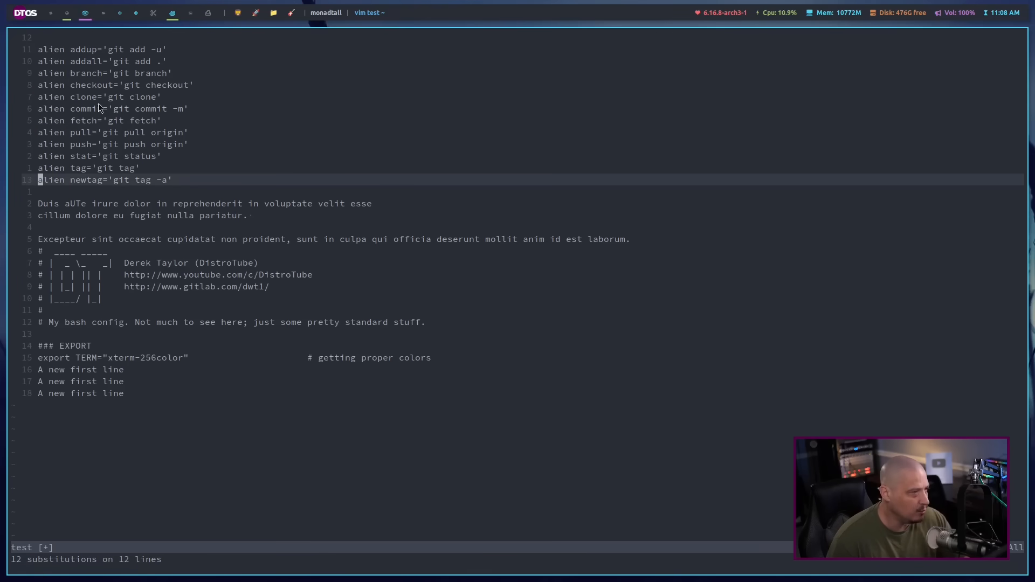
{"action": "mouse_move", "coordinate": [246, 397]}
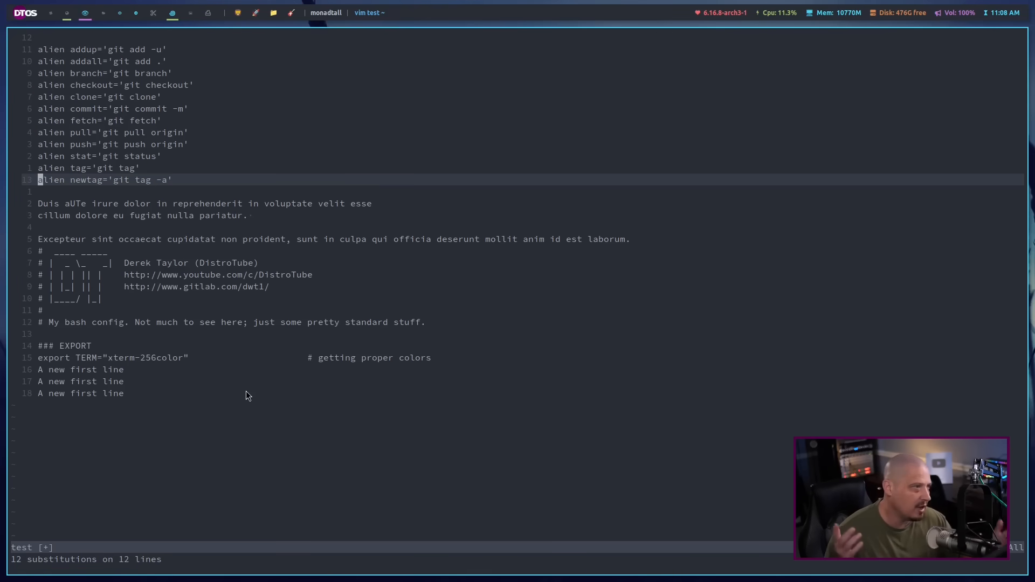